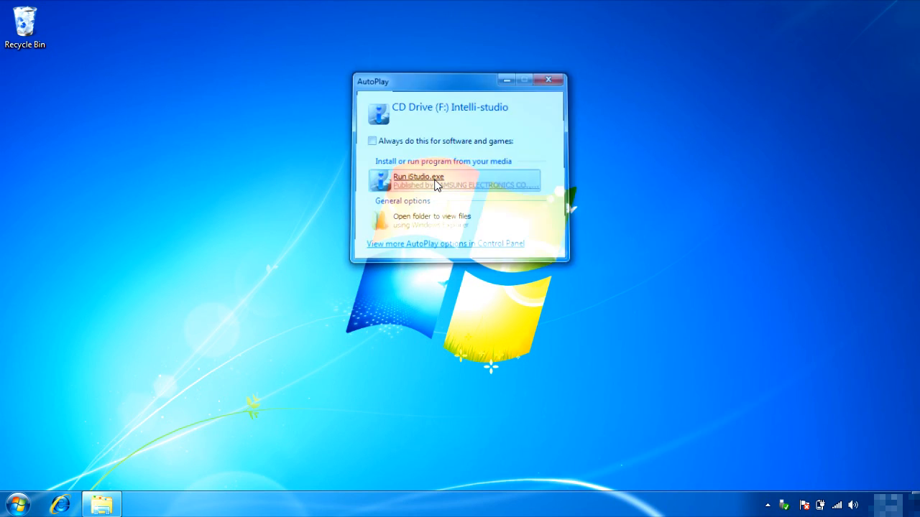
- Run iStudio.exe and start the Web Support firmware upgrade, passing the precautions pages
{"action": "left_click", "coordinate": [418, 177]}
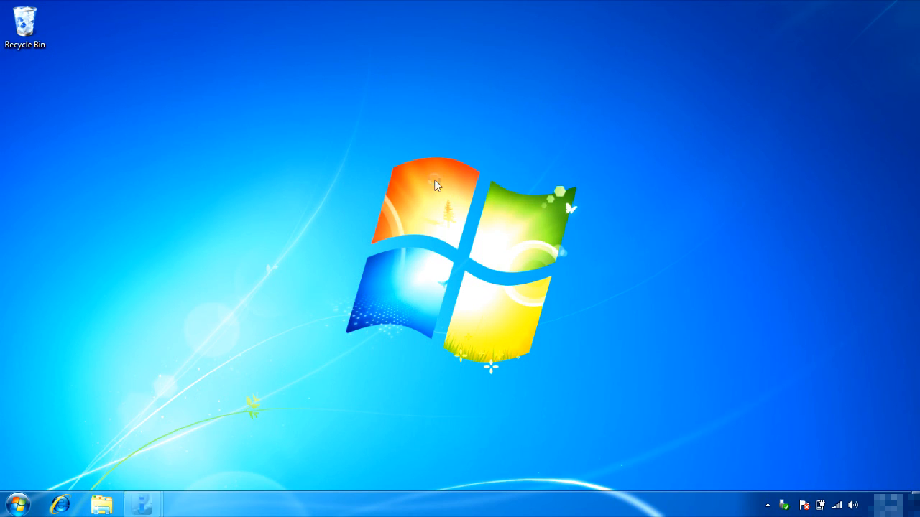
{"action": "left_click", "coordinate": [142, 504]}
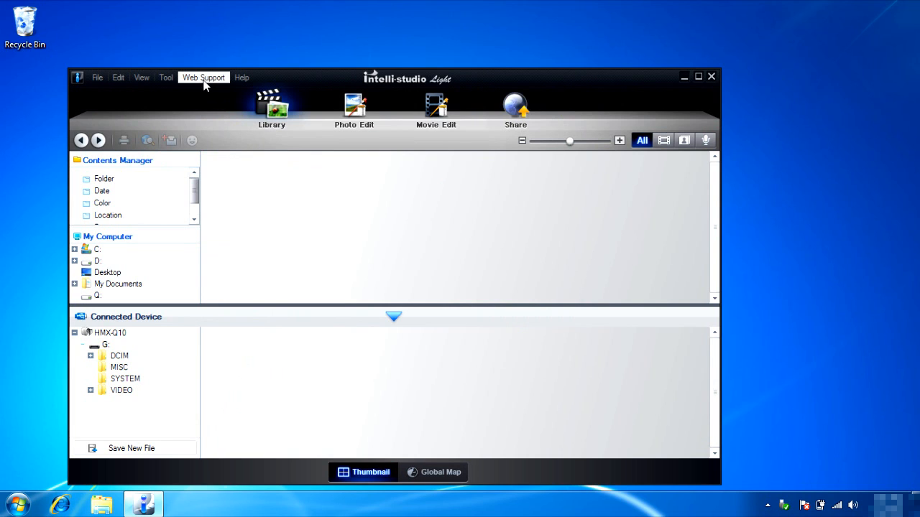
{"action": "left_click", "coordinate": [204, 77]}
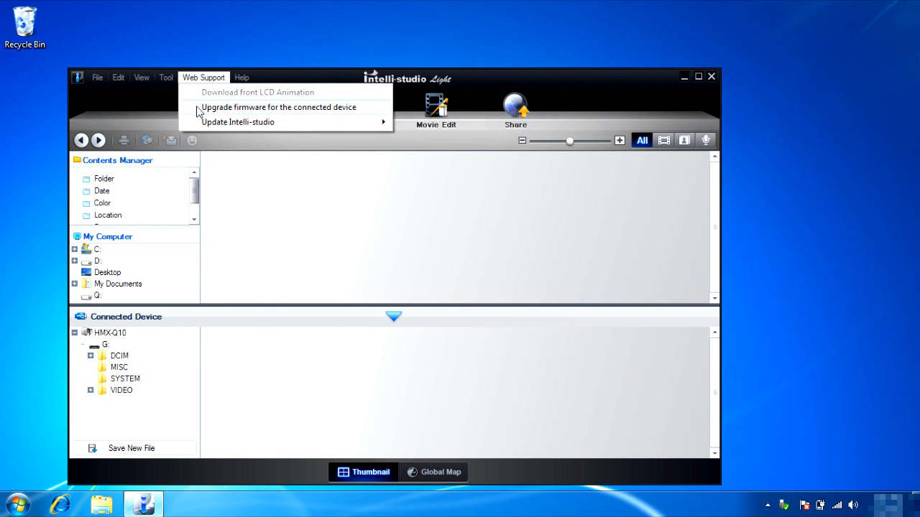
{"action": "left_click", "coordinate": [279, 107]}
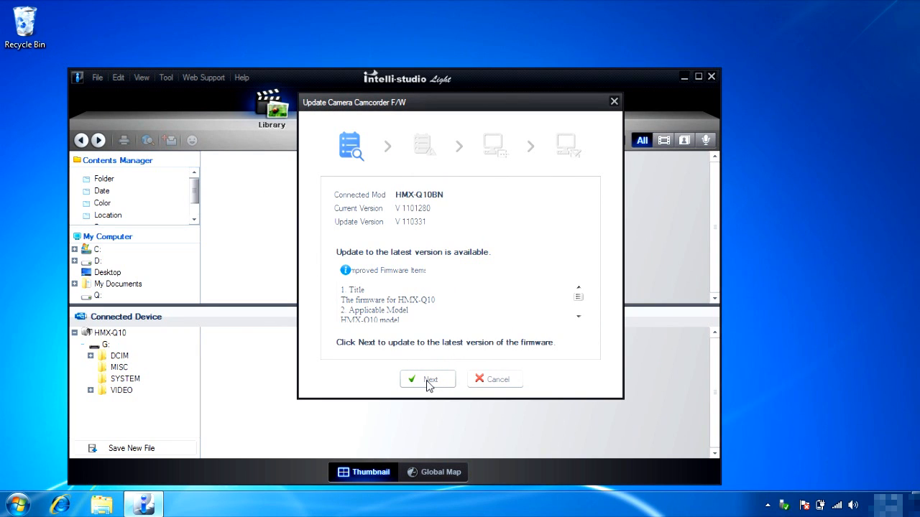
{"action": "left_click", "coordinate": [427, 379]}
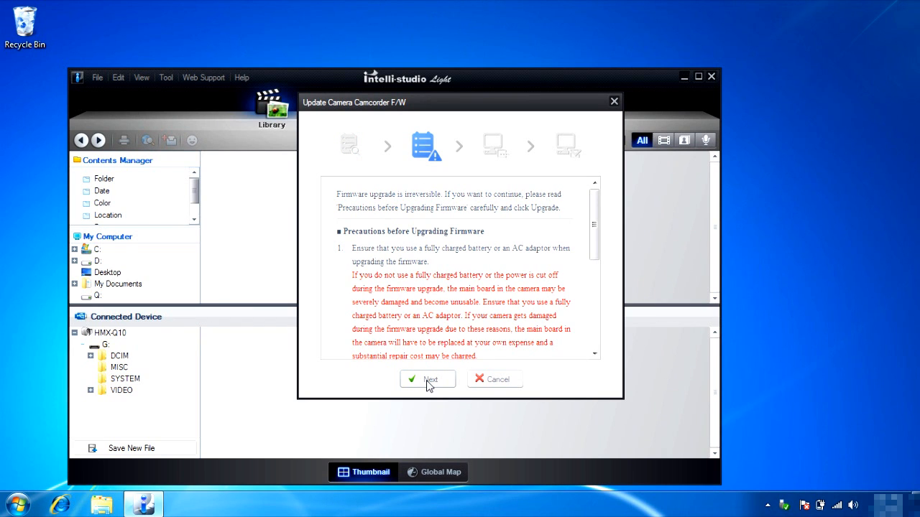
{"action": "left_click", "coordinate": [428, 379]}
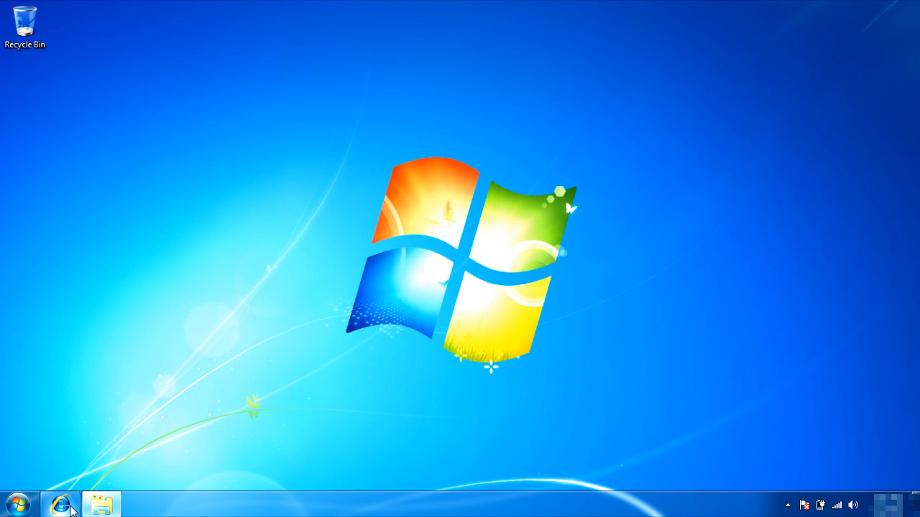
- Open Internet Explorer from the taskbar
{"action": "left_click", "coordinate": [60, 504]}
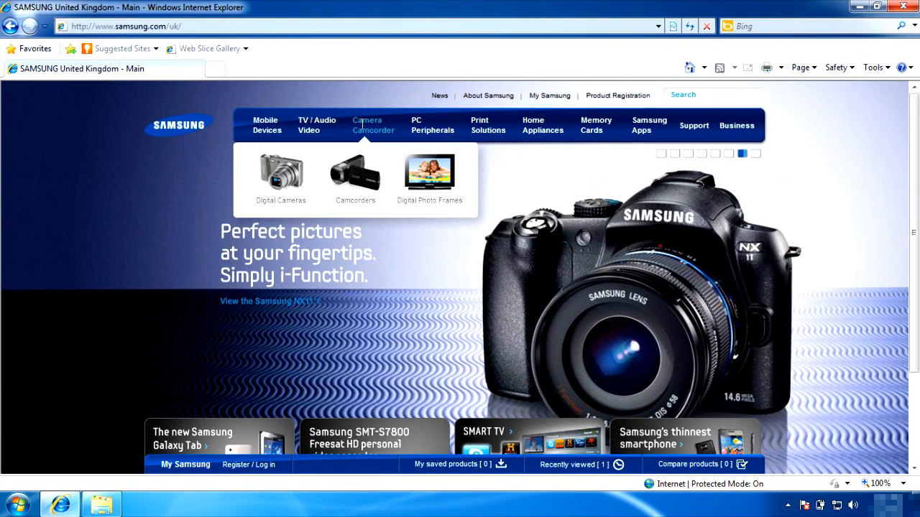
- Navigate Camcorders > High-Definition to the HMX-Q10BP support firmware downloads
{"action": "left_click", "coordinate": [355, 174]}
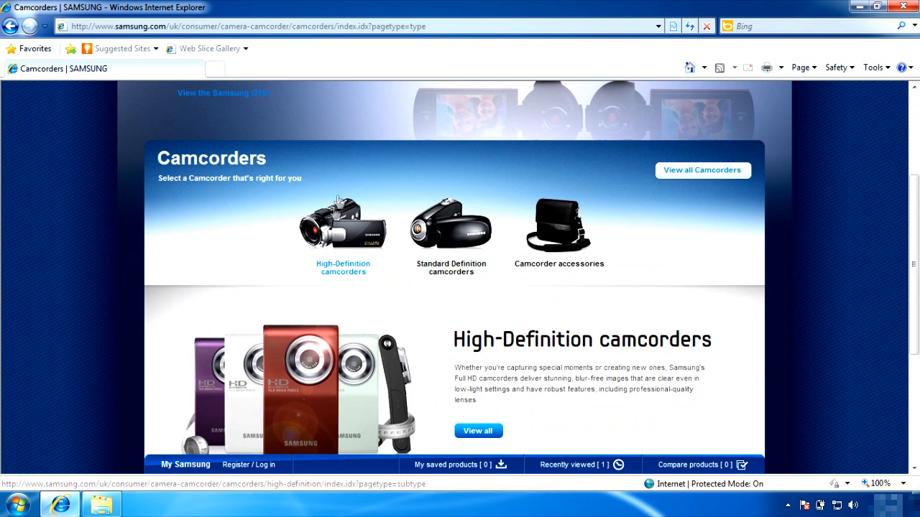
{"action": "left_click", "coordinate": [343, 267]}
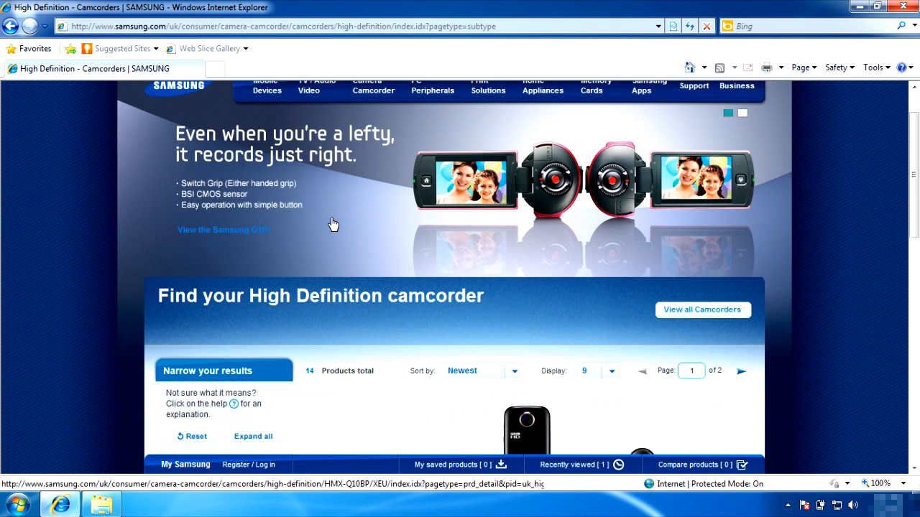
{"action": "scroll", "scroll_direction": "down", "scroll_amount": 3}
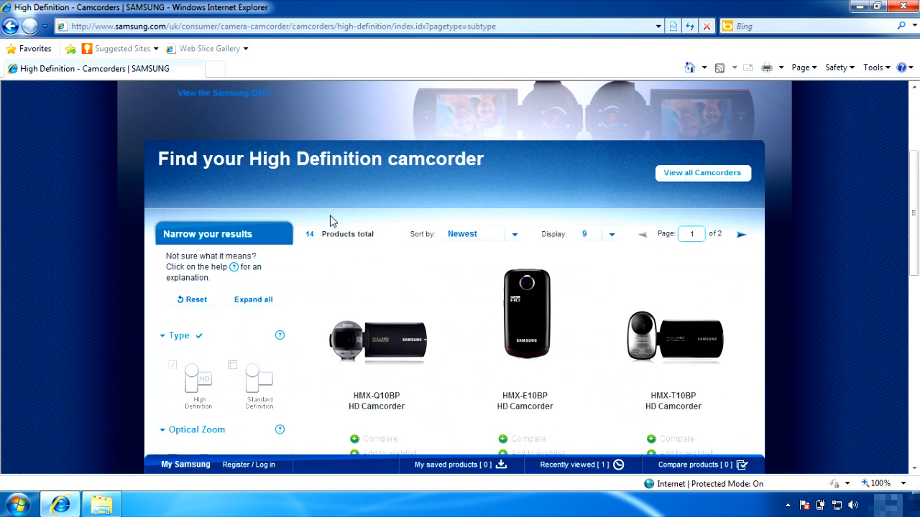
{"action": "mouse_move", "coordinate": [344, 336]}
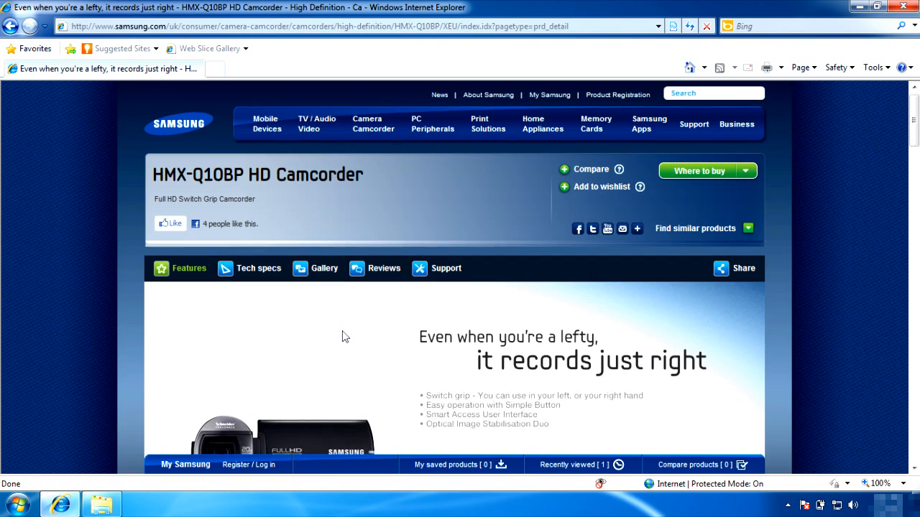
{"action": "scroll", "scroll_direction": "down", "scroll_amount": 3}
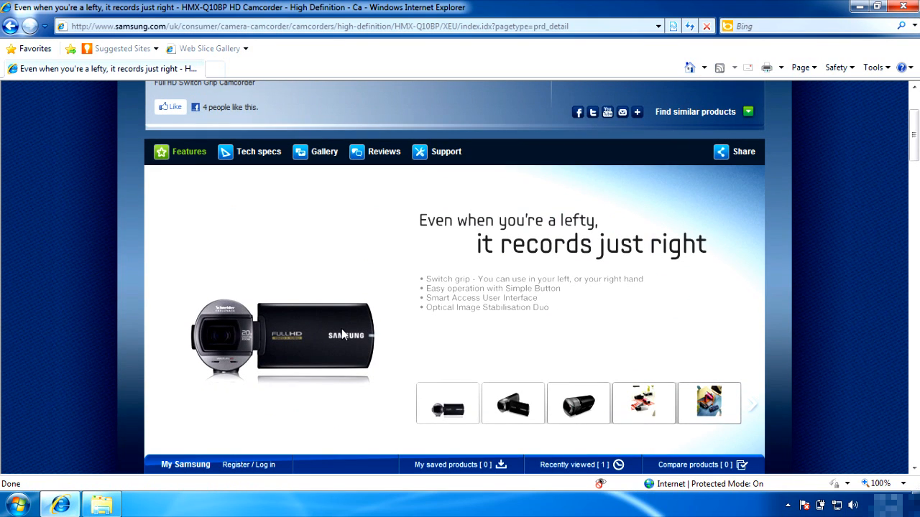
{"action": "left_click", "coordinate": [446, 151]}
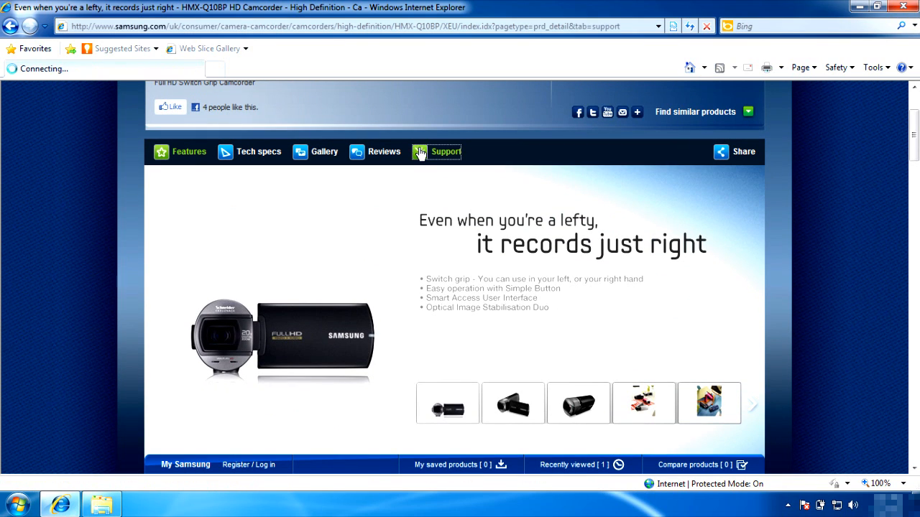
{"action": "left_click", "coordinate": [445, 152]}
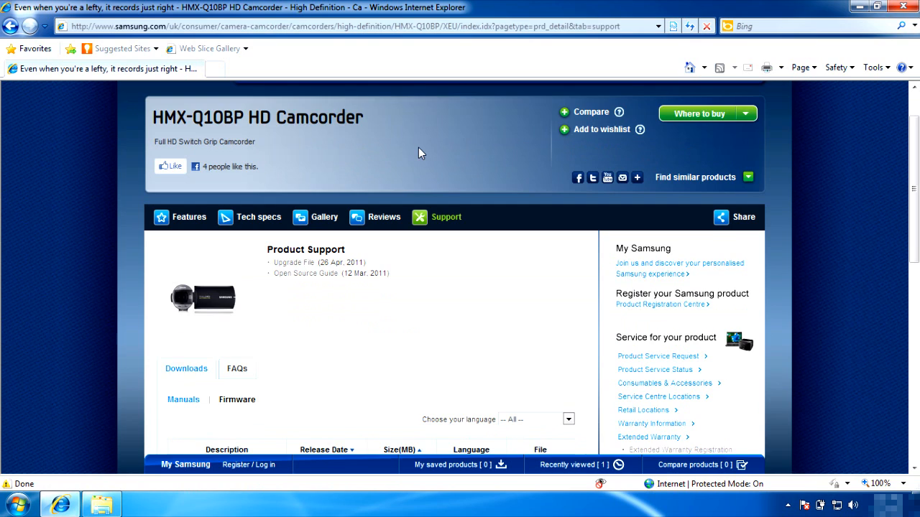
{"action": "scroll", "scroll_direction": "down", "scroll_amount": 3}
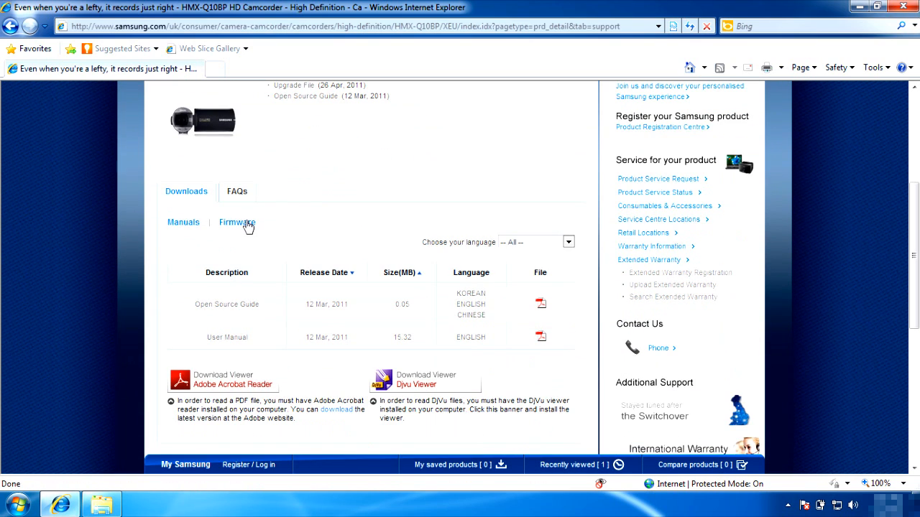
{"action": "left_click", "coordinate": [236, 222]}
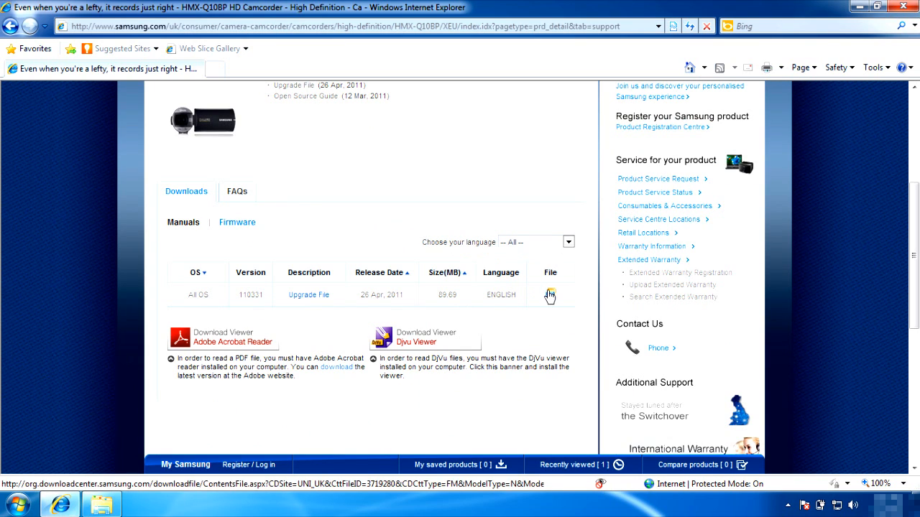
- Save the Q10_GLOBAL_110331 firmware archive to the desktop
{"action": "left_click", "coordinate": [549, 295]}
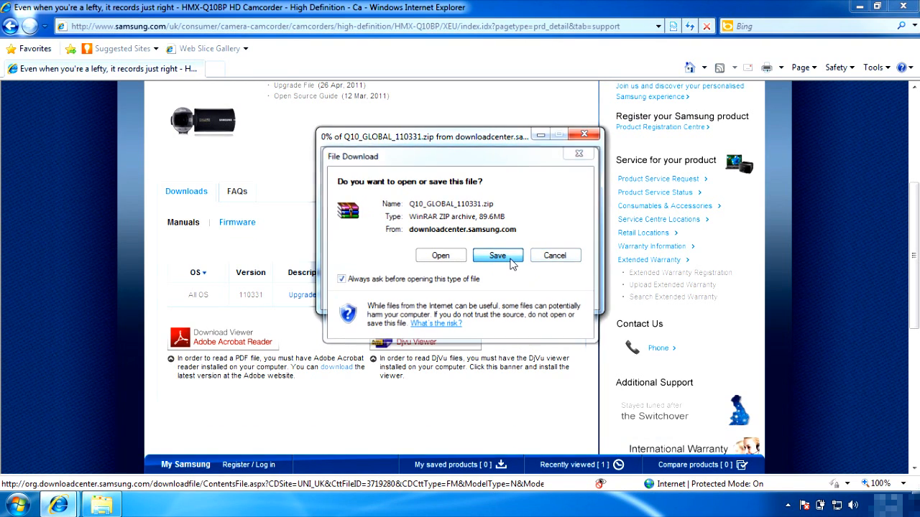
{"action": "left_click", "coordinate": [497, 255]}
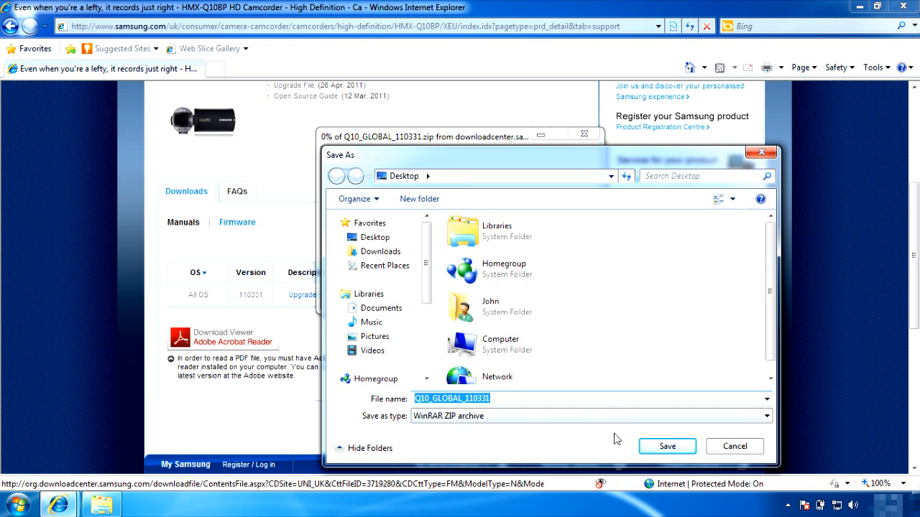
{"action": "left_click", "coordinate": [667, 446]}
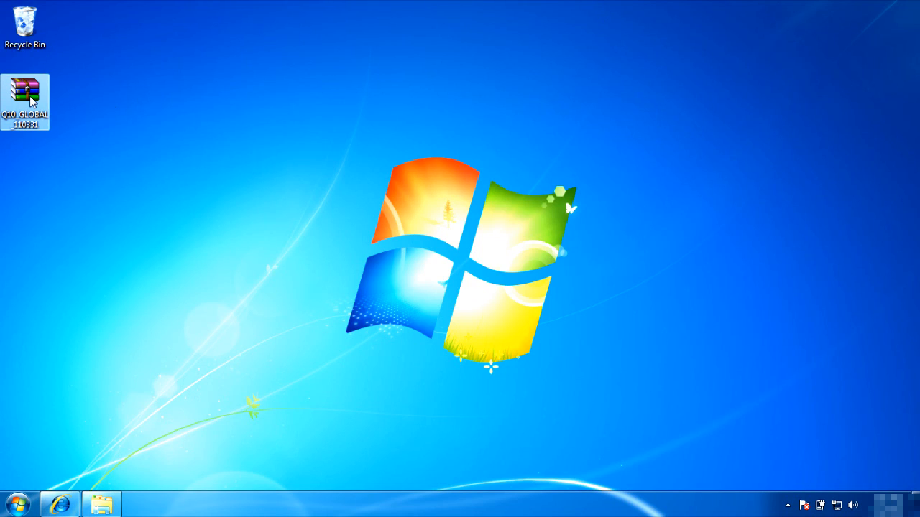
- Extract the firmware zip on the desktop and open the folder with q10_firmware.bin
{"action": "right_click", "coordinate": [25, 101]}
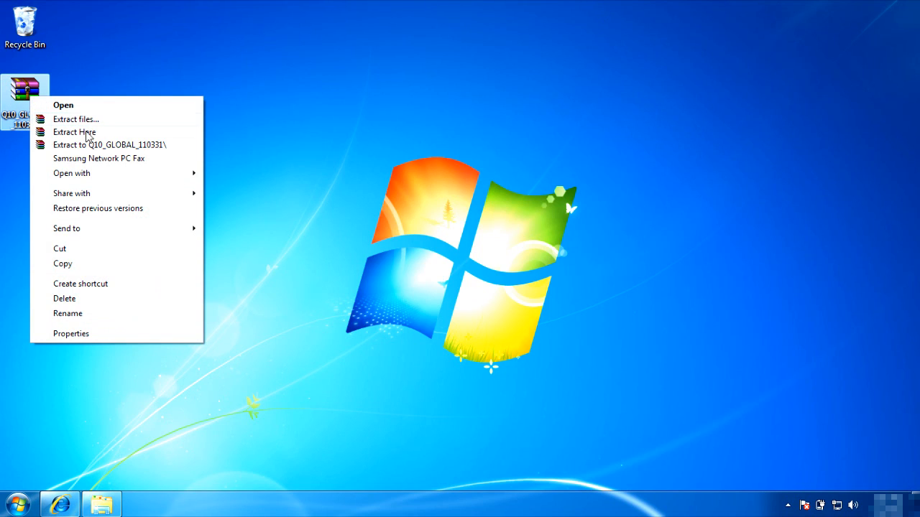
{"action": "left_click", "coordinate": [74, 132]}
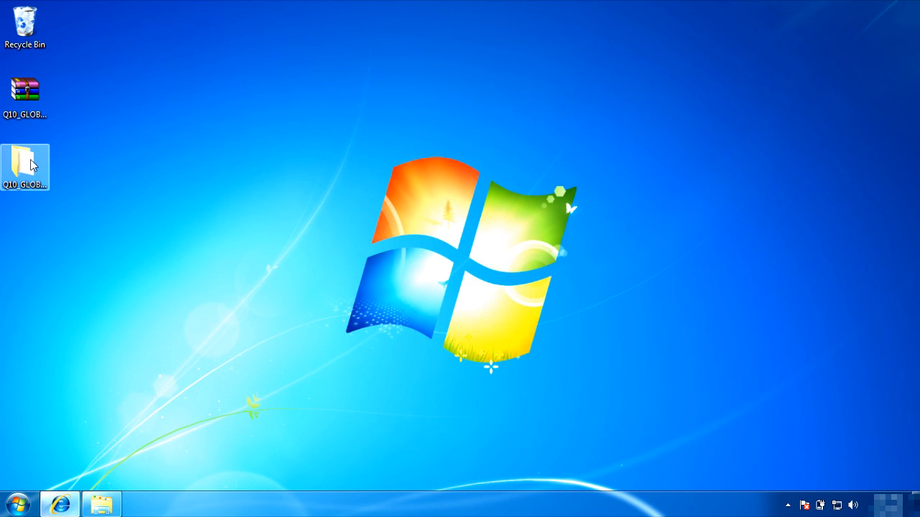
{"action": "double_click", "coordinate": [25, 167]}
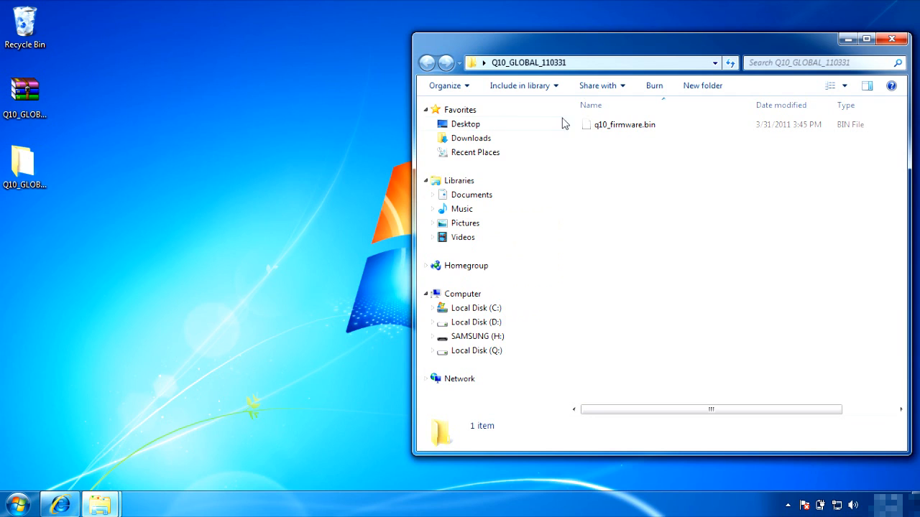
{"action": "right_click", "coordinate": [621, 124]}
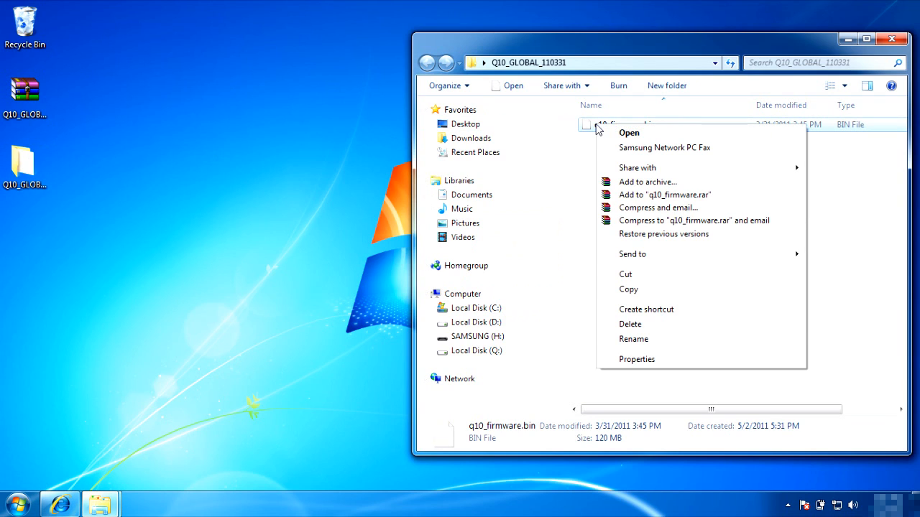
{"action": "left_click", "coordinate": [641, 301]}
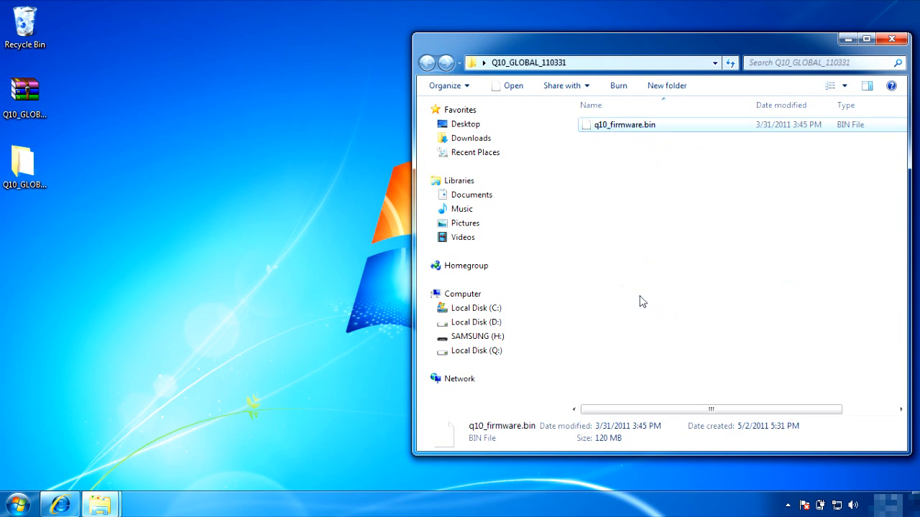
{"action": "left_click", "coordinate": [17, 503]}
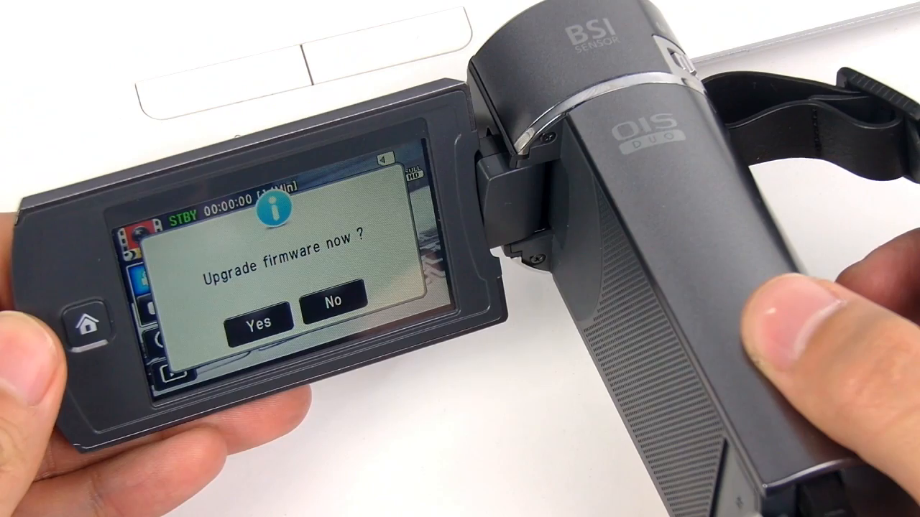
- Tap Yes on the camcorder's 'Upgrade firmware now?' prompt
{"action": "left_click", "coordinate": [254, 319]}
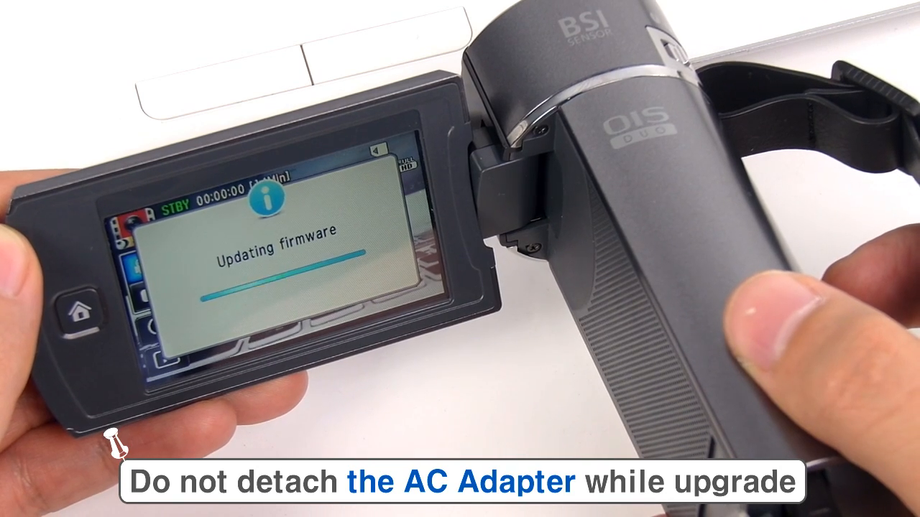